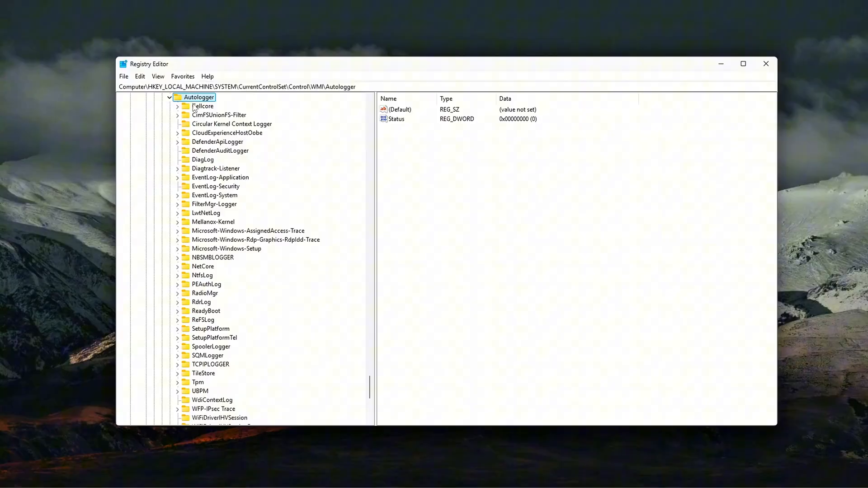
- Select the HKLM\SYSTEM\CurrentControlSet\Control\WMI\Autologger key in the left tree
left_click(248, 231)
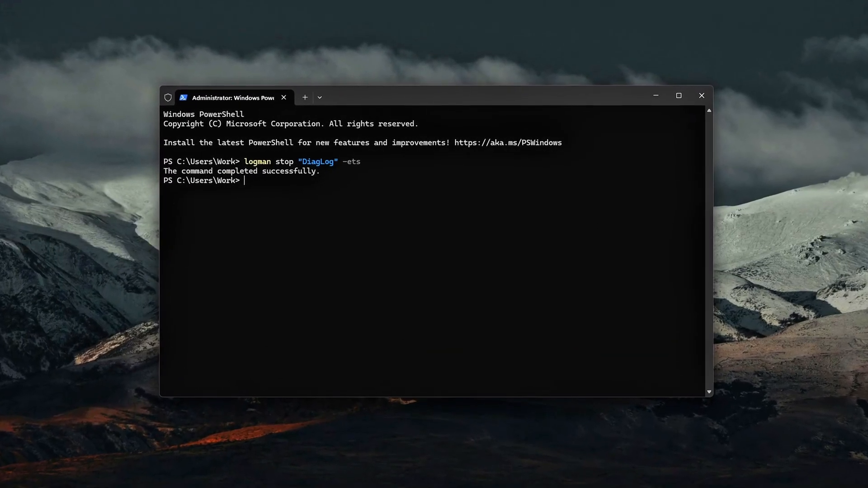
- Stop the WdiContextLog and WiFiSession trace sessions with logman stop -ets
type("logman stop \"WdiContextLog\" -ets")
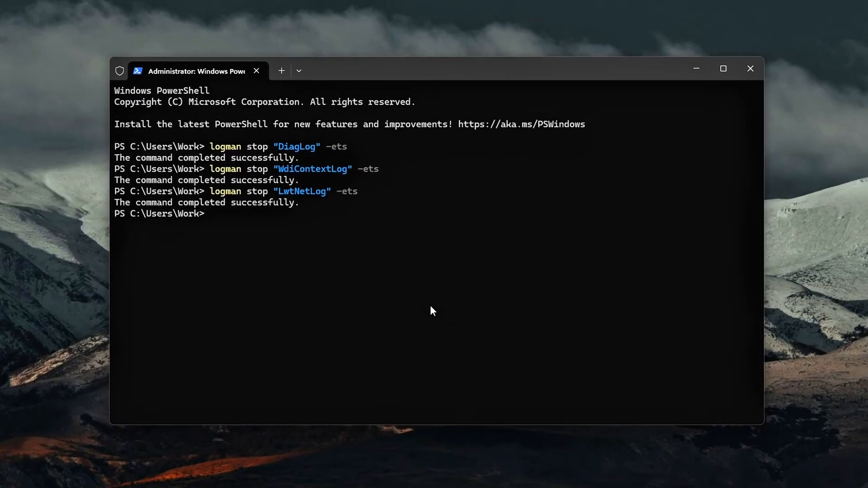
type("logman stop \"WiFiSession\" -ets")
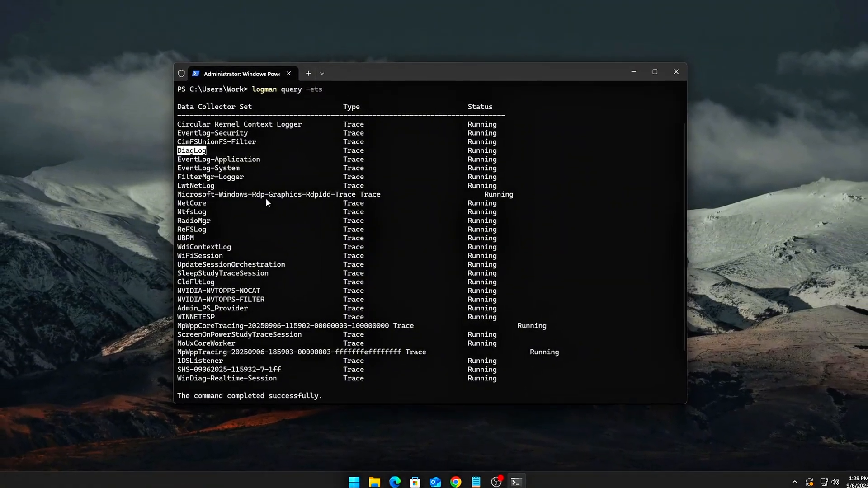
- Close the Windows Terminal window after reviewing the trace session list
left_click(676, 71)
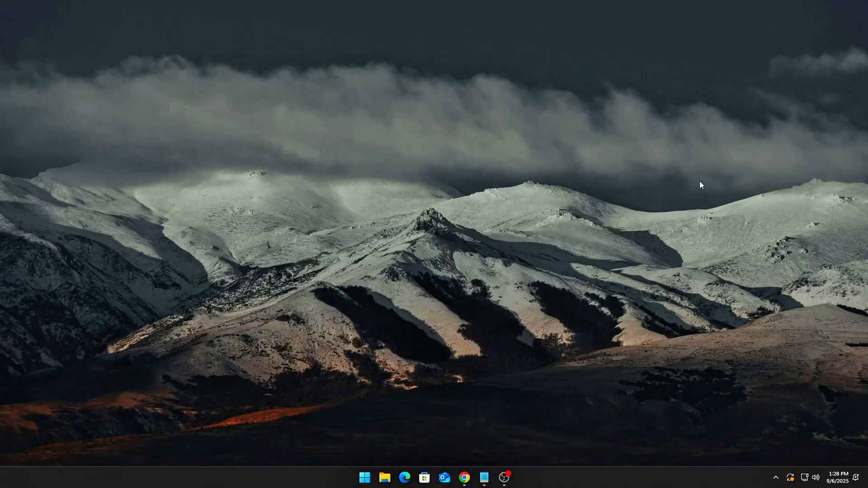
mouse_move(491, 352)
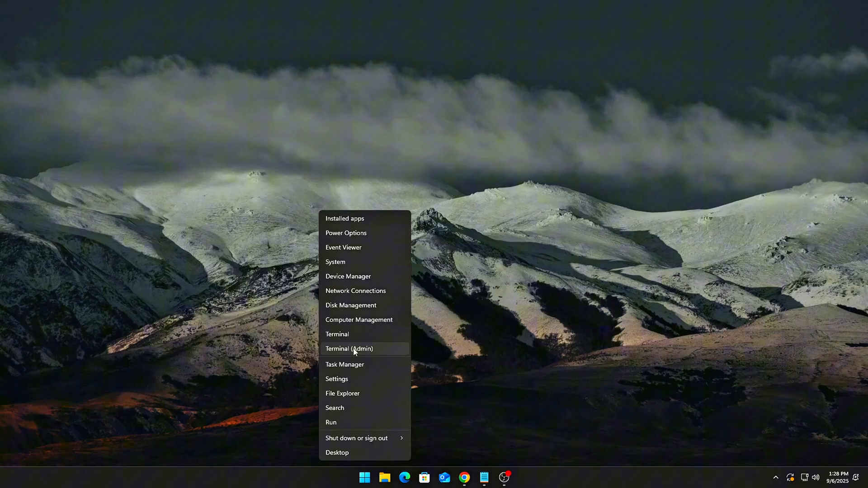
- Launch Terminal (Admin) from the Start button's shortcut menu
left_click(349, 348)
type("logman query -ets")
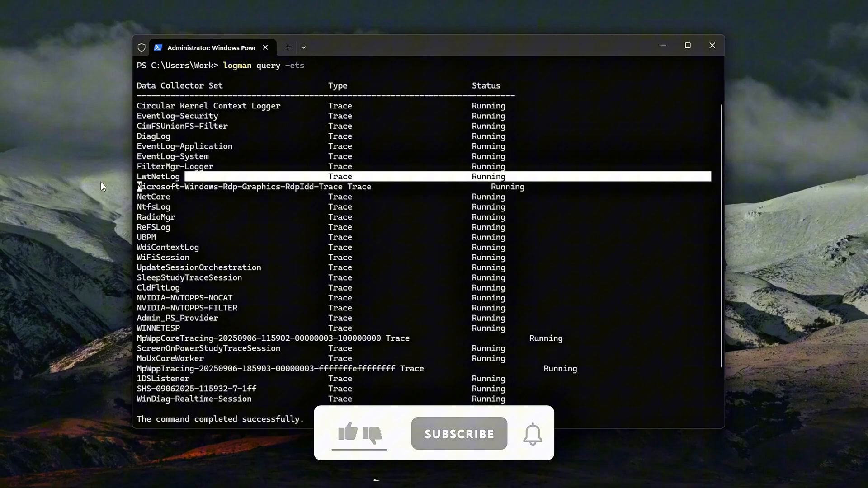
- Bring up Registry Editor at the WMI Autologger key showing ReFSLog's values
left_click(347, 434)
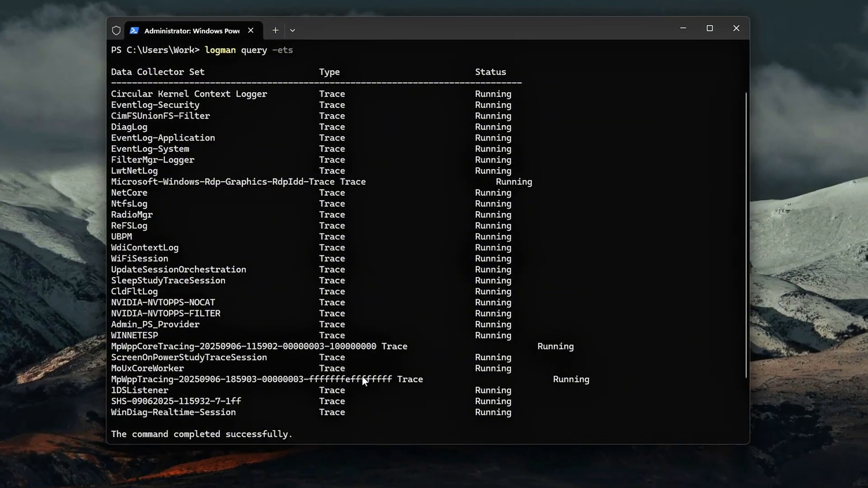
mouse_move(674, 259)
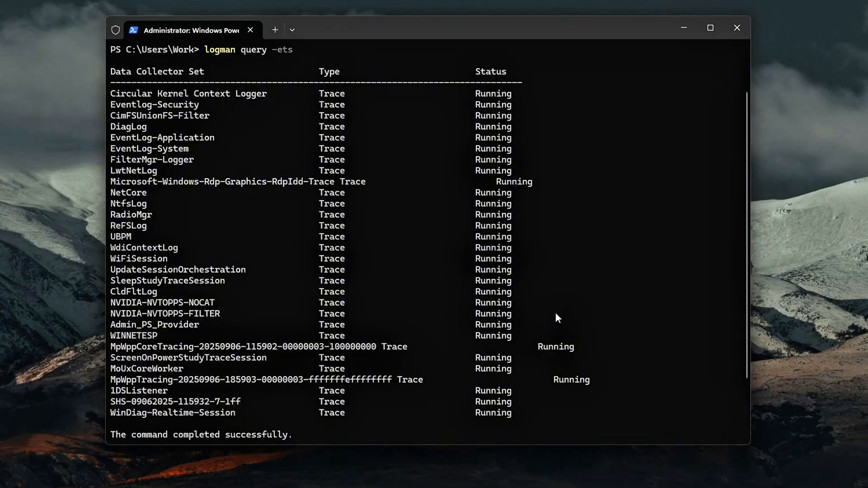
double_click(139, 259)
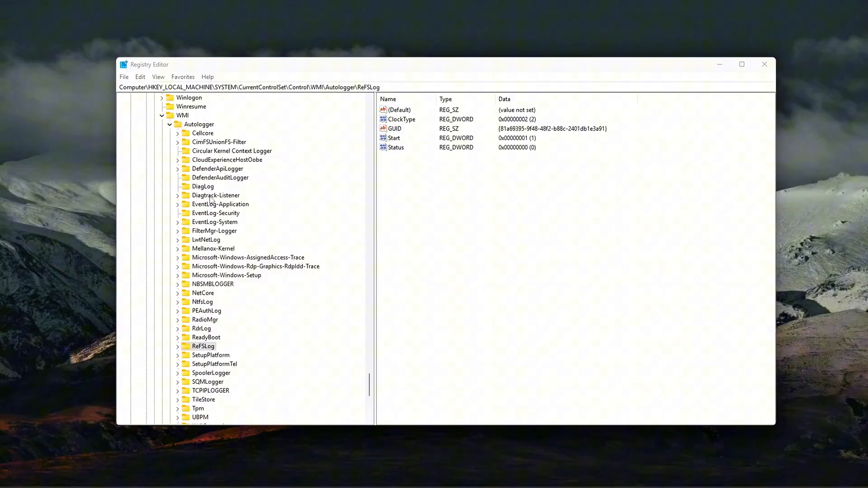
- Set Diagtrack-Listener's Start value to 0, then begin editing LwtNetLog's Start value
left_click(215, 195)
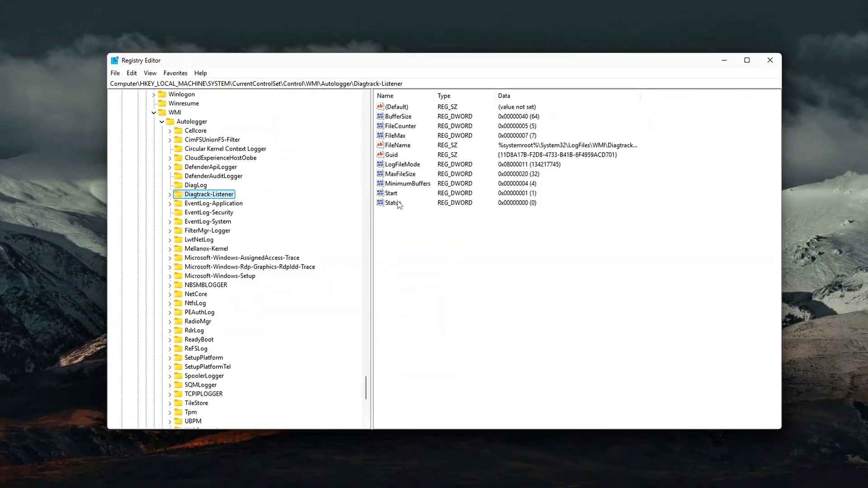
double_click(391, 193)
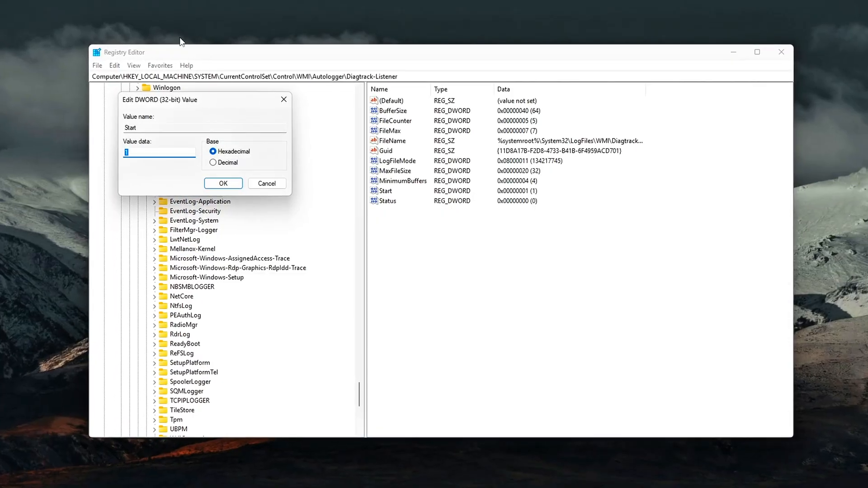
left_click(223, 183)
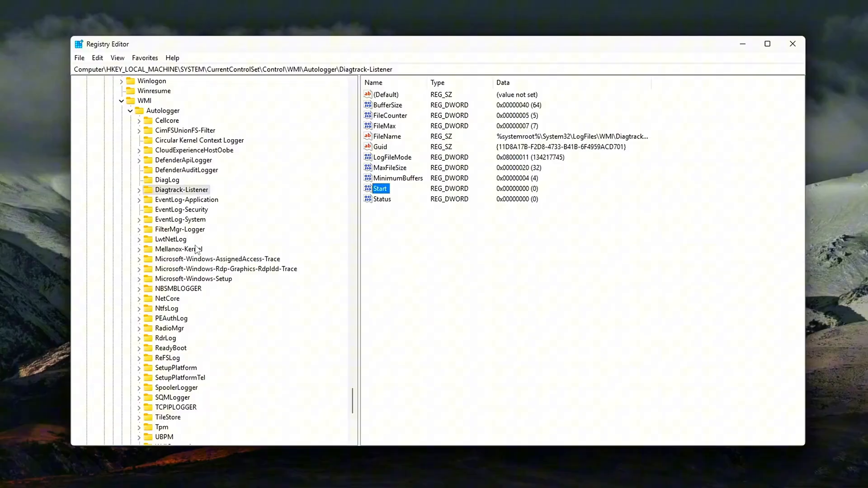
left_click(171, 238)
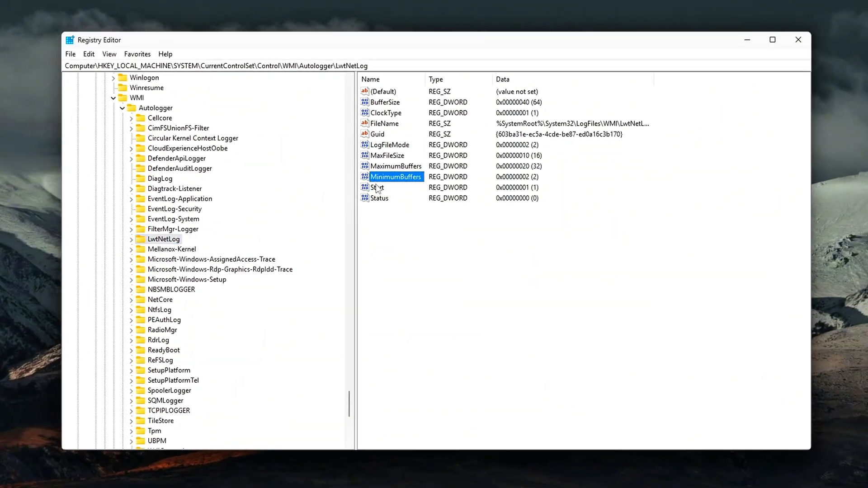
double_click(378, 187)
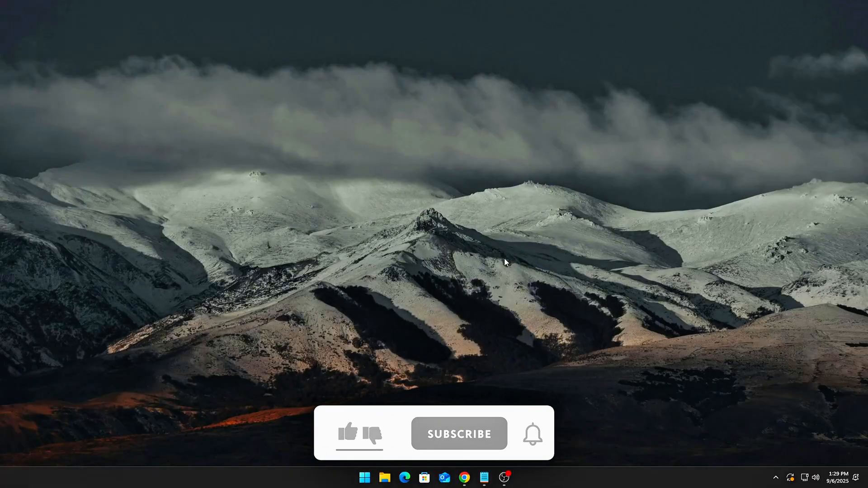
- Relaunch Registry Editor by running regedit from the Run dialog
left_click(348, 432)
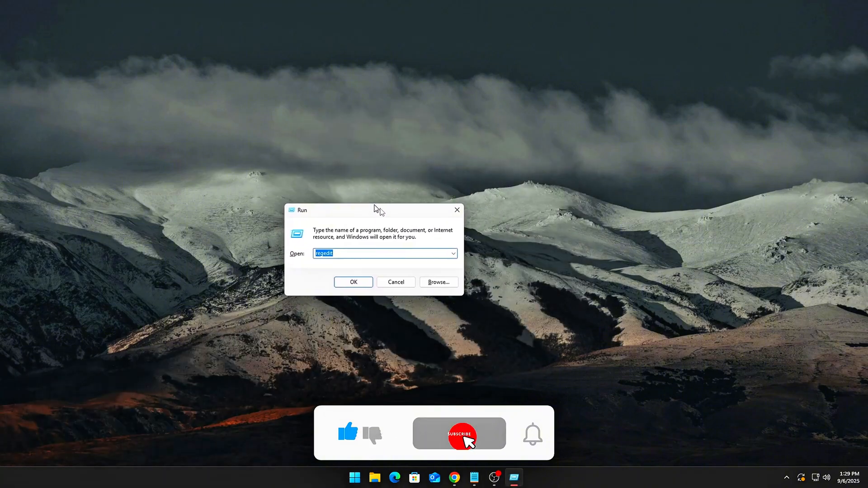
left_click(353, 282)
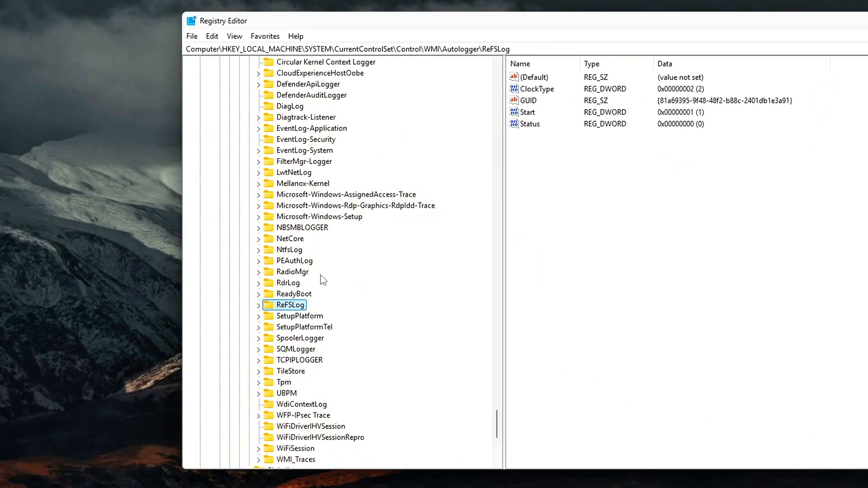
mouse_move(854, 295)
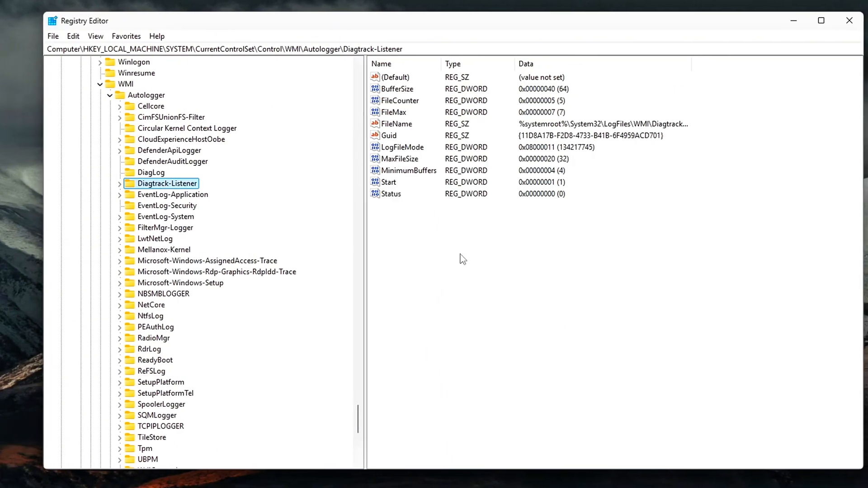
- Set the Start value to 0 for the Diagtrack-Listener and LwtNetLog autologgers
double_click(389, 182)
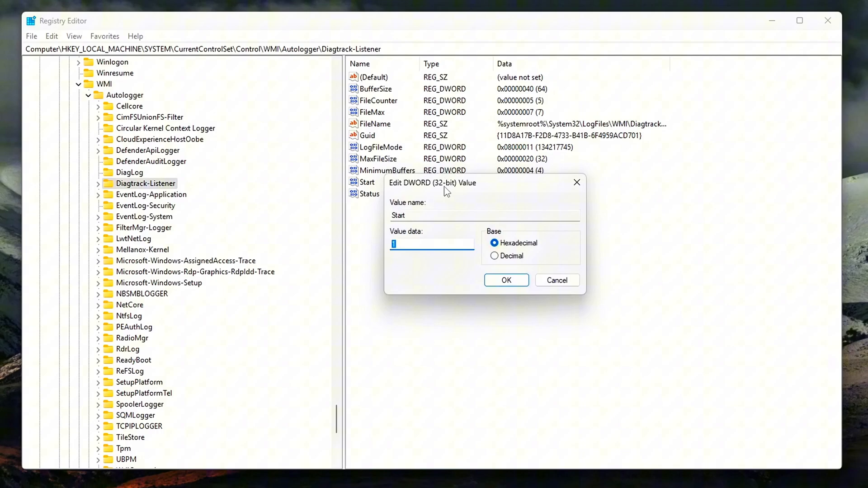
left_click(505, 280)
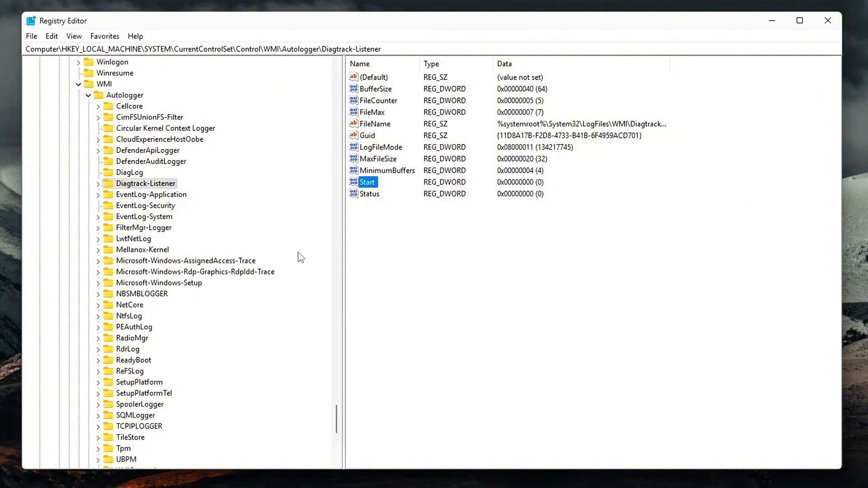
left_click(134, 238)
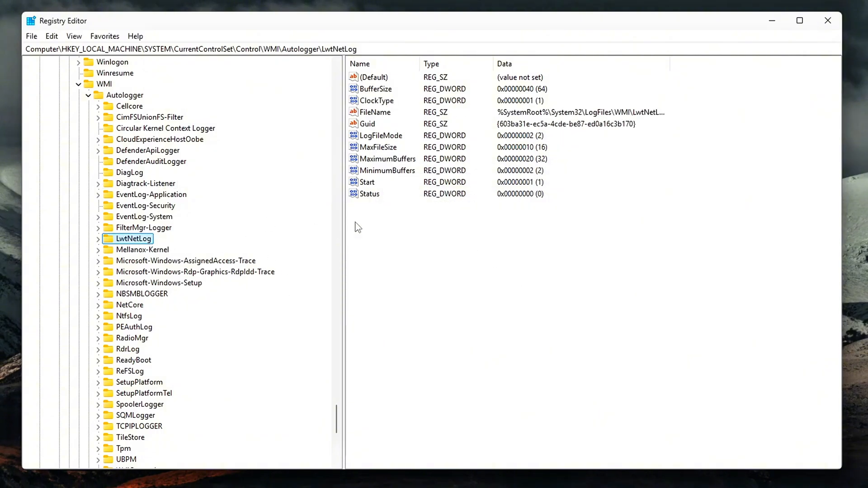
double_click(367, 182)
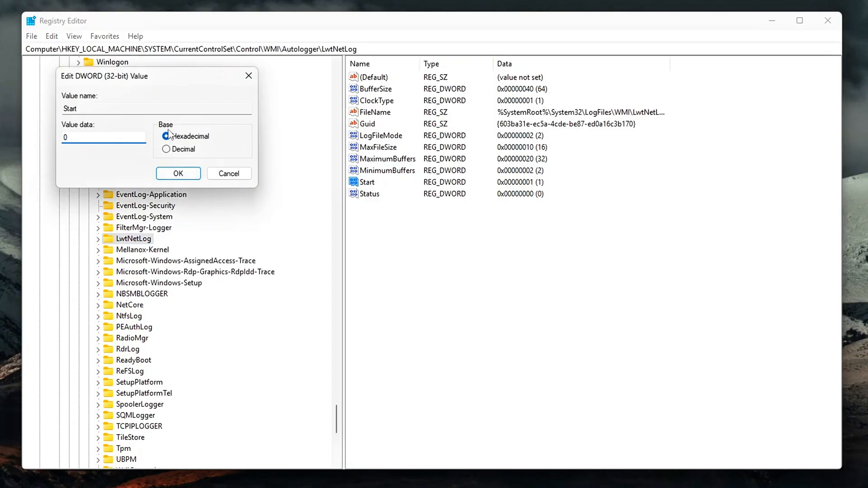
left_click(177, 173)
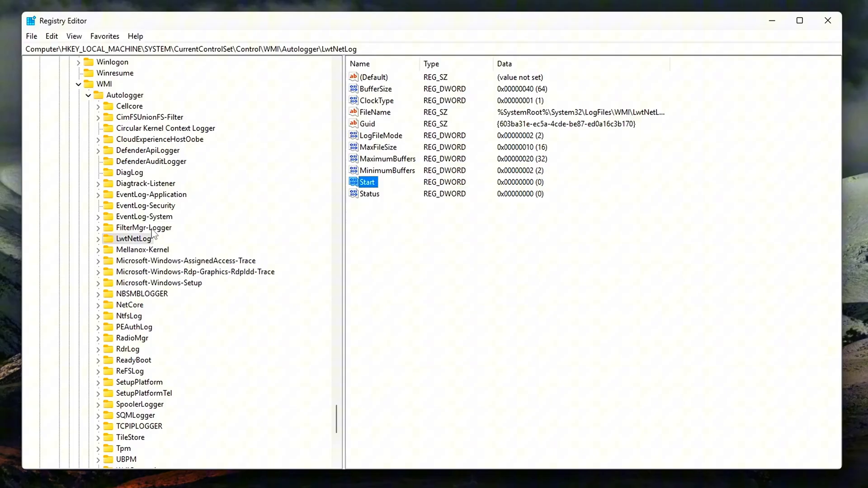
- Change the WiFiSession autologger's Start value from 1 to 0
scroll("down", 3)
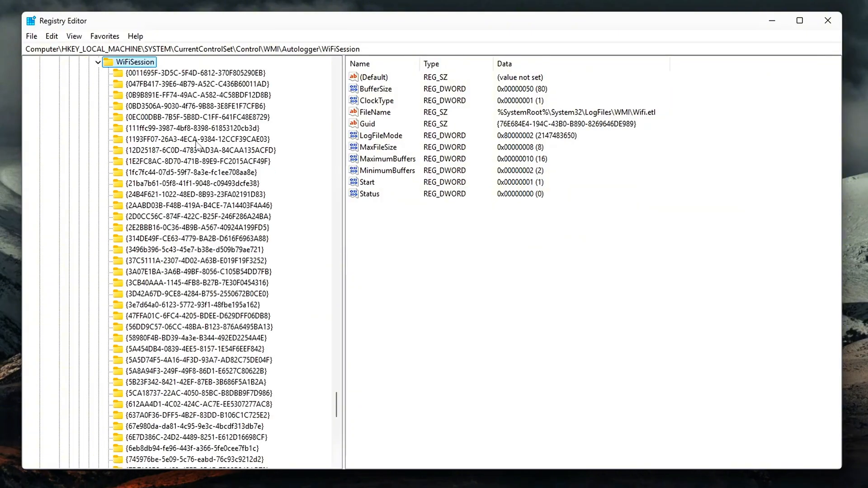
double_click(367, 183)
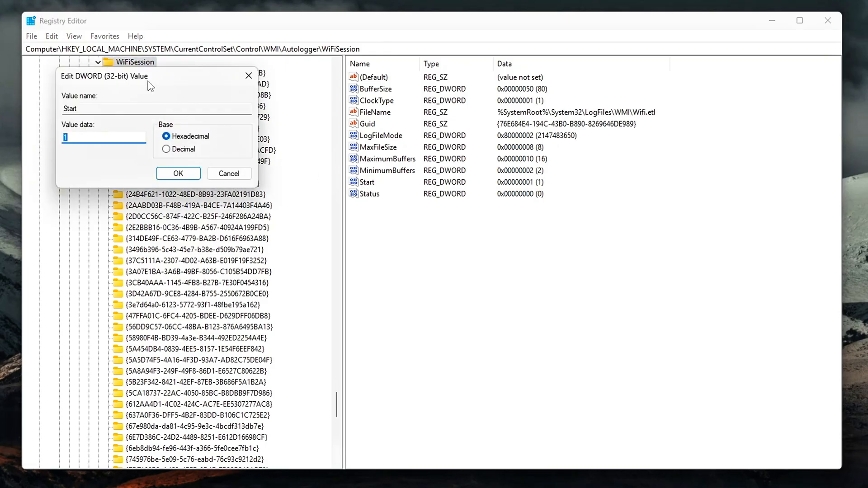
left_click(178, 172)
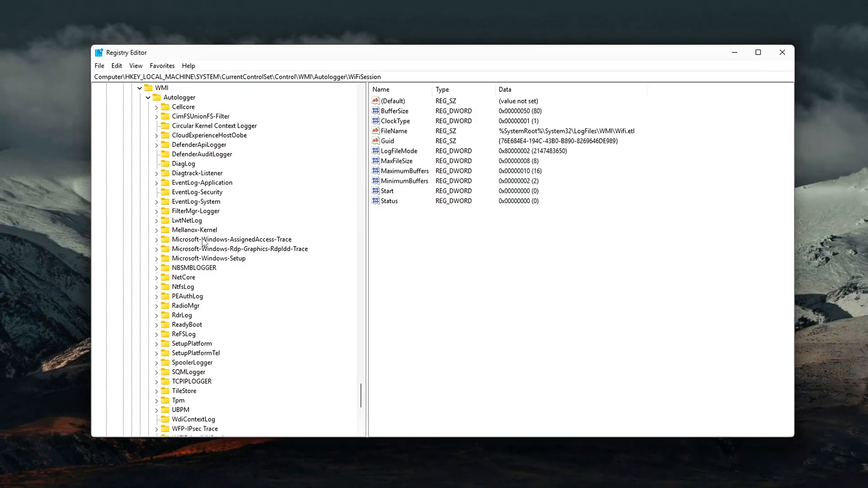
left_click(194, 230)
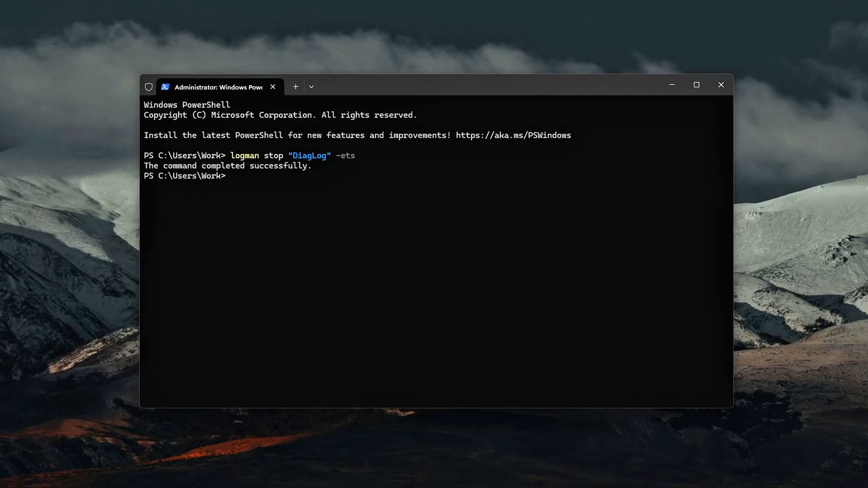
- Stop the WdiContextLog and WiFiSession sessions with logman stop -ets in admin PowerShell
type("logman stop \"WdiContextLog\" -ets")
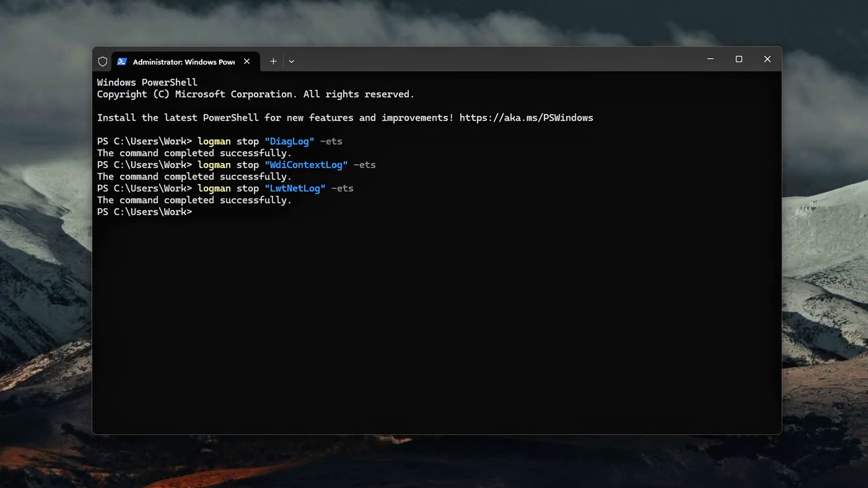
type("logman stop \"WiFiSession\" -ets")
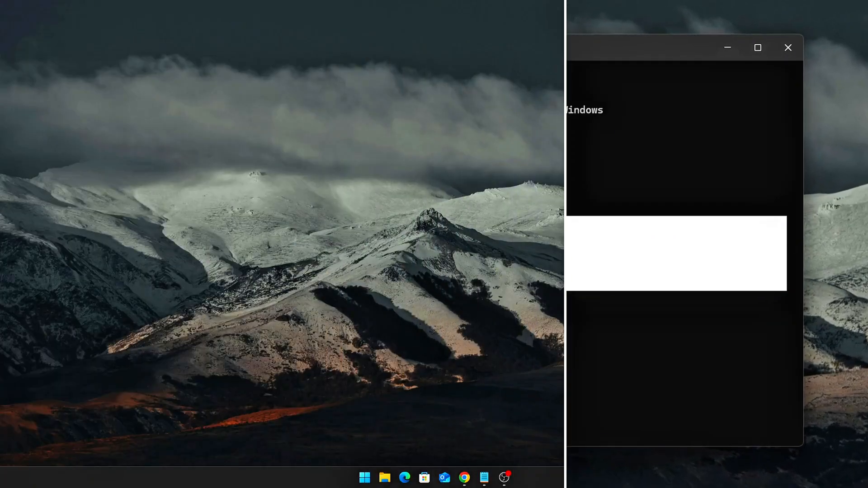
- Launch an administrator Windows Terminal from the Win+X system tools menu
left_click(787, 47)
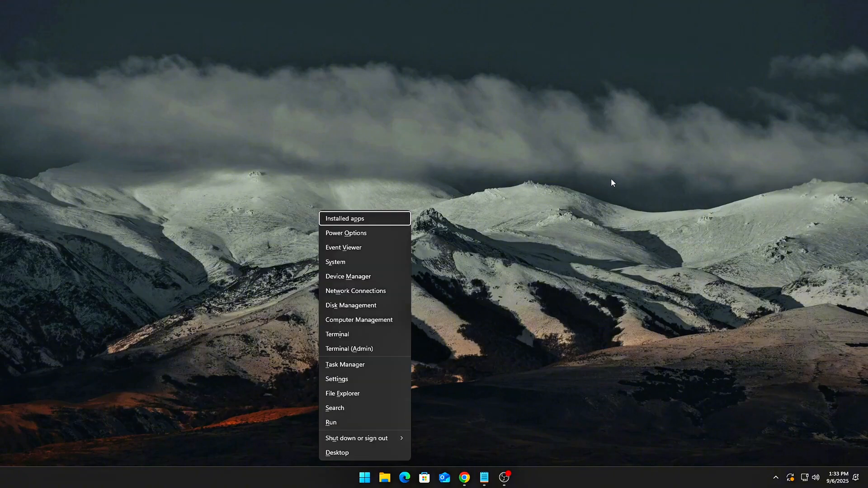
mouse_move(293, 309)
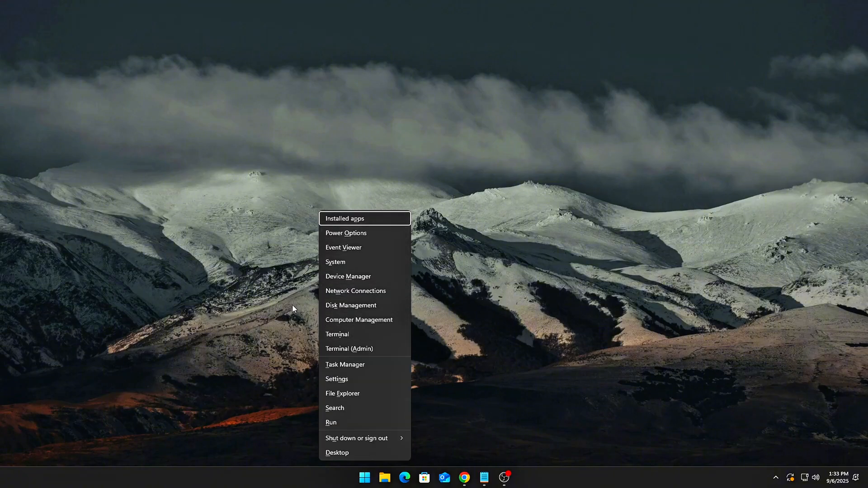
left_click(359, 348)
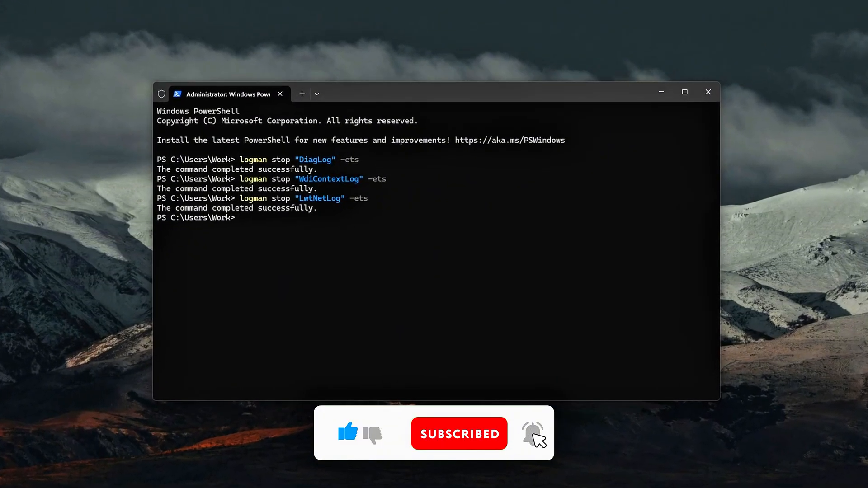
- Stop the WiFiSession trace session with logman stop "WiFiSession" -ets
type("logman stop \"WiFiSession\" -ets")
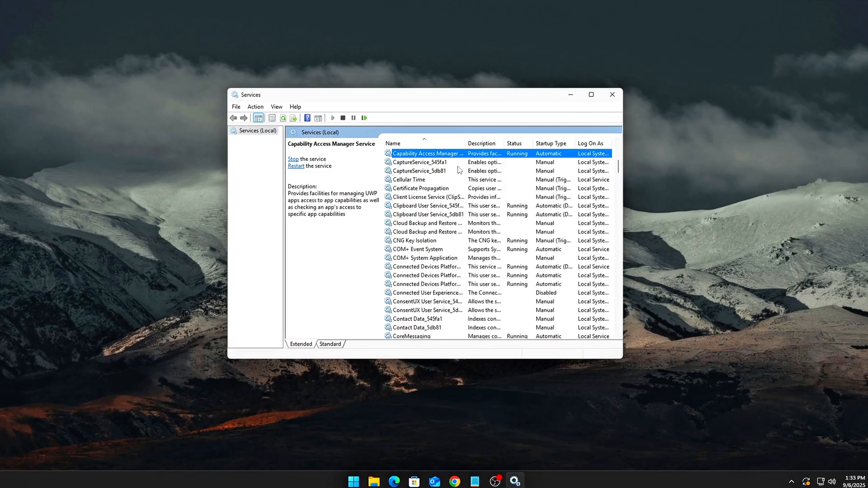
- Set the Connected User Experiences and Telemetry service's startup type to Disabled
left_click(419, 170)
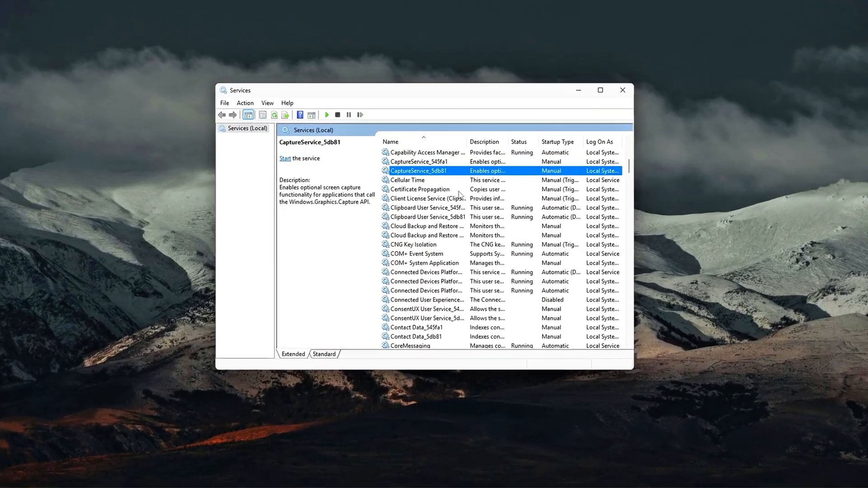
left_click(436, 278)
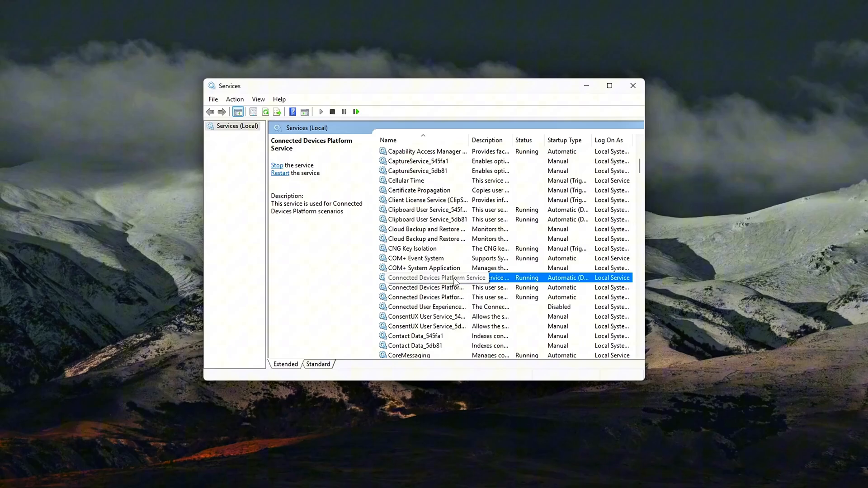
left_click(426, 314)
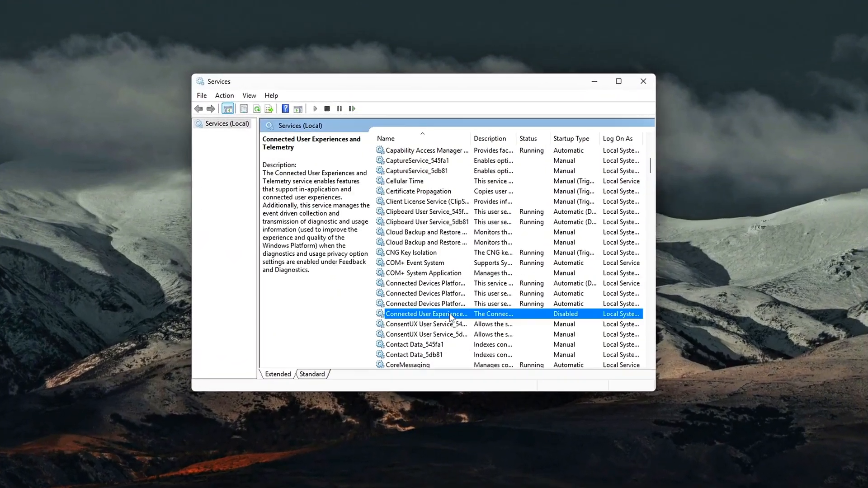
double_click(426, 314)
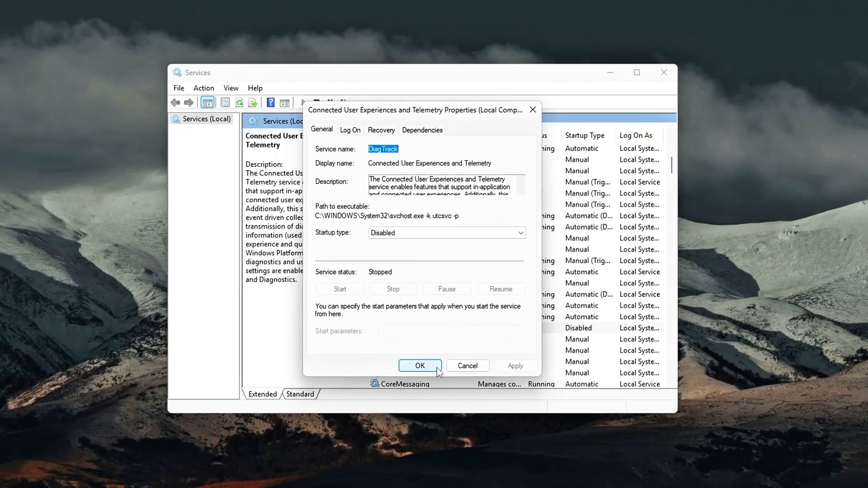
left_click(419, 366)
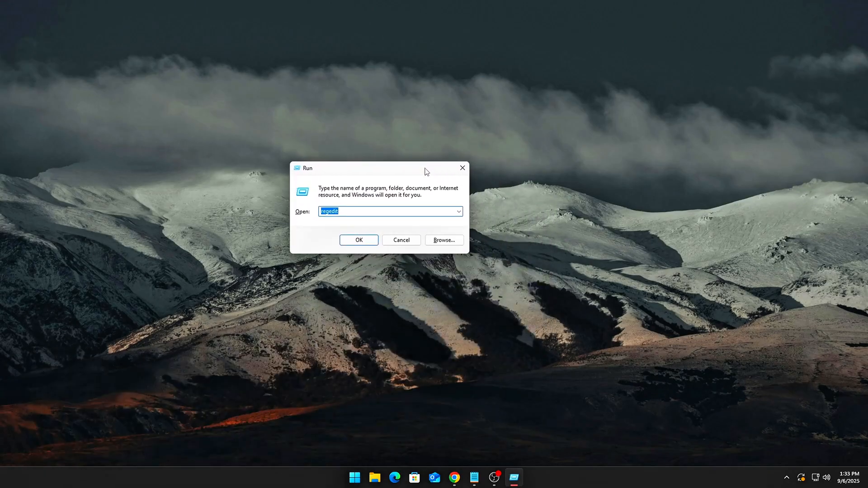
- Return to Services and reconfirm Connected User Experiences and Telemetry as Disabled
left_click(359, 240)
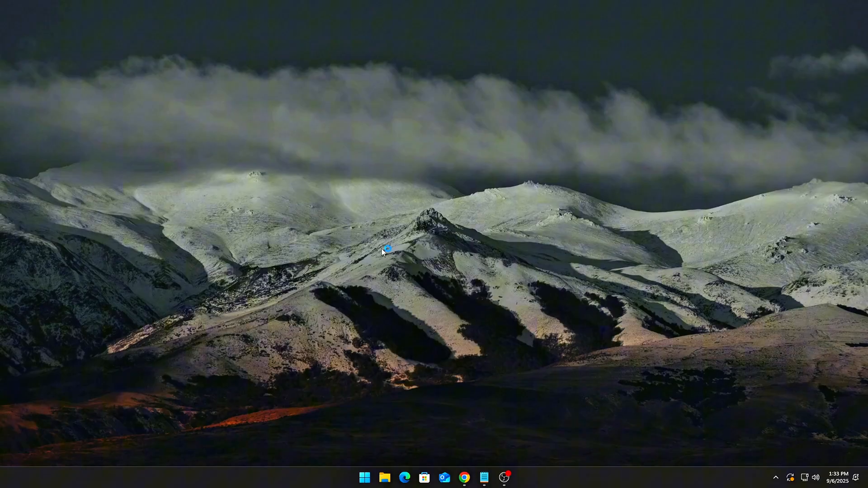
left_click(513, 478)
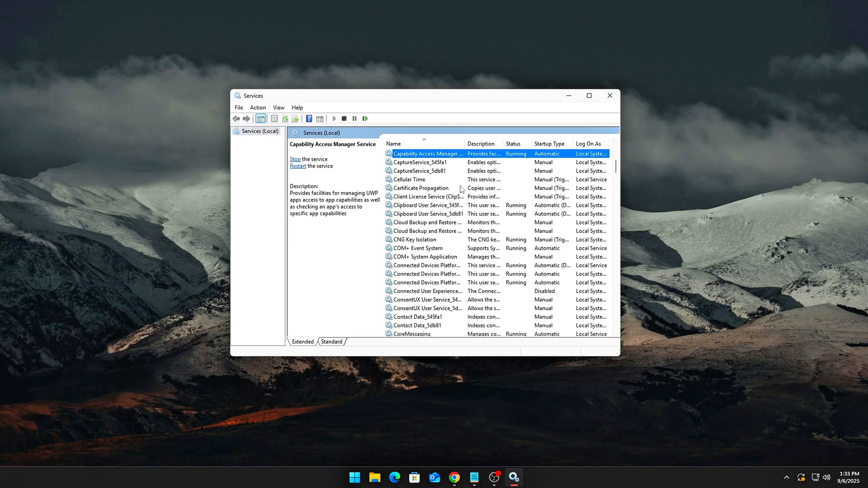
left_click(409, 179)
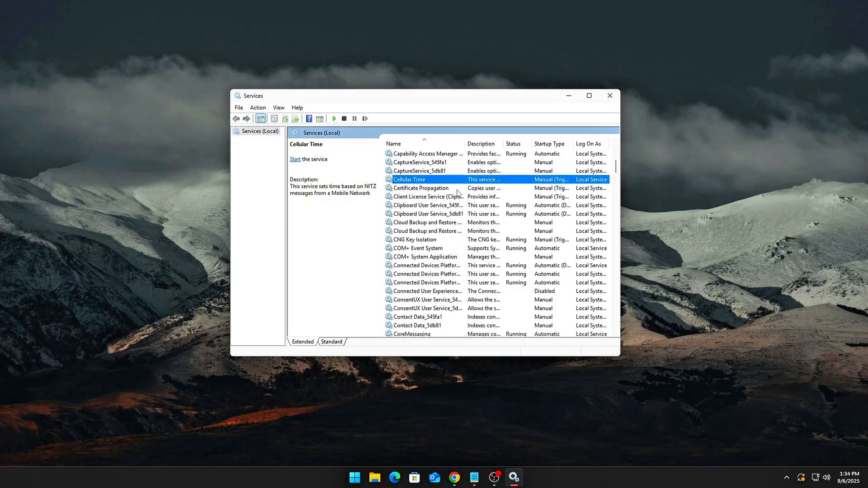
left_click(435, 266)
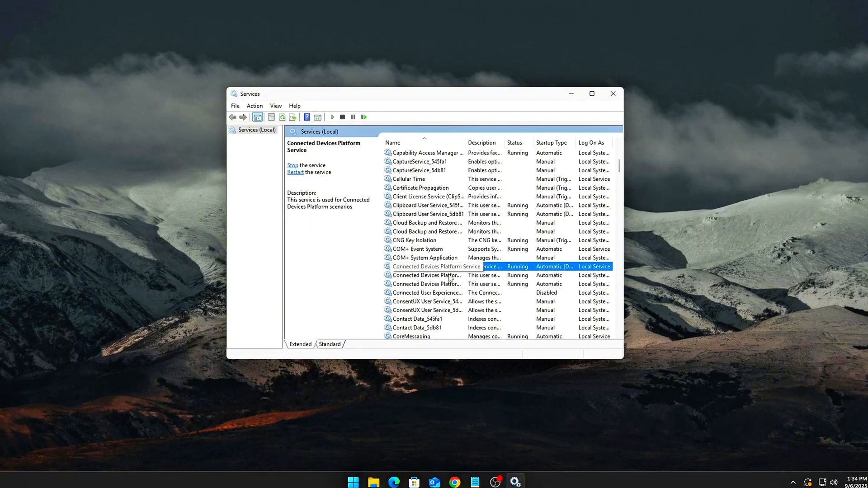
left_click(426, 293)
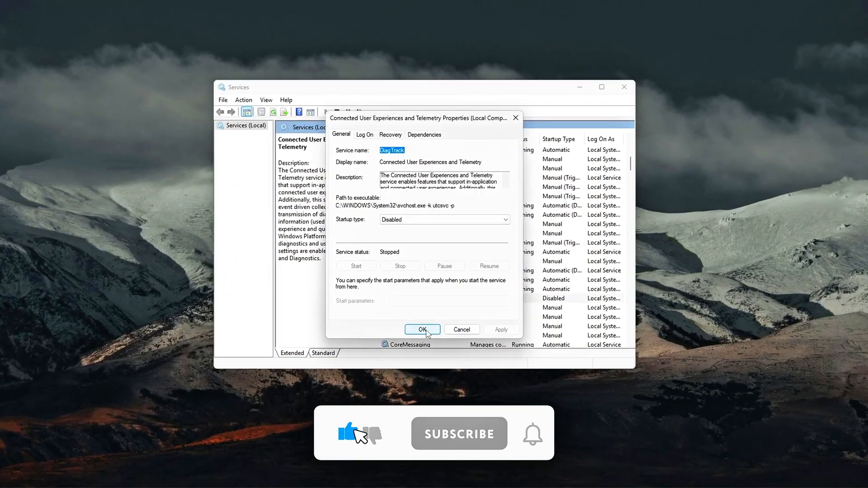
left_click(422, 329)
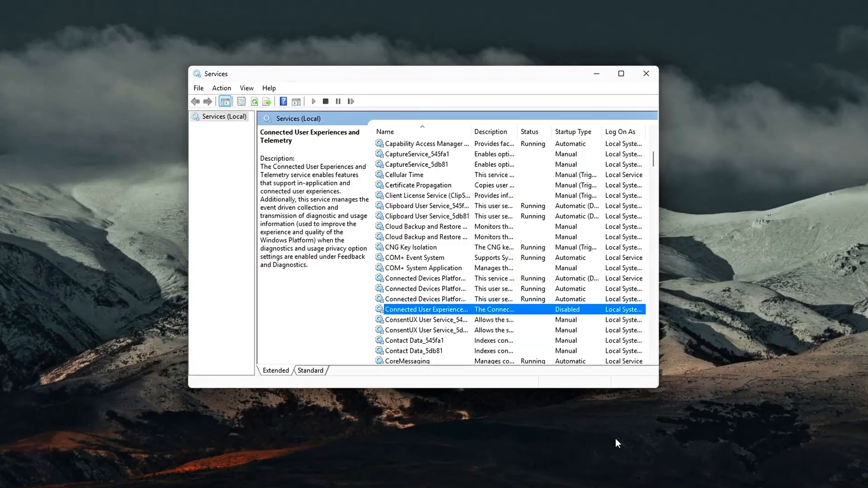
- Browse the services list, reviewing Windows Error Reporting and Radio Management Service details
scroll("down", 3)
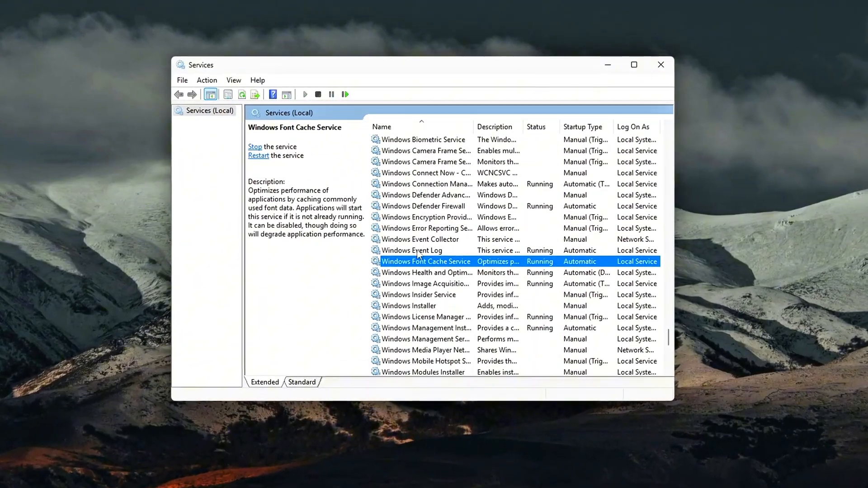
left_click(426, 228)
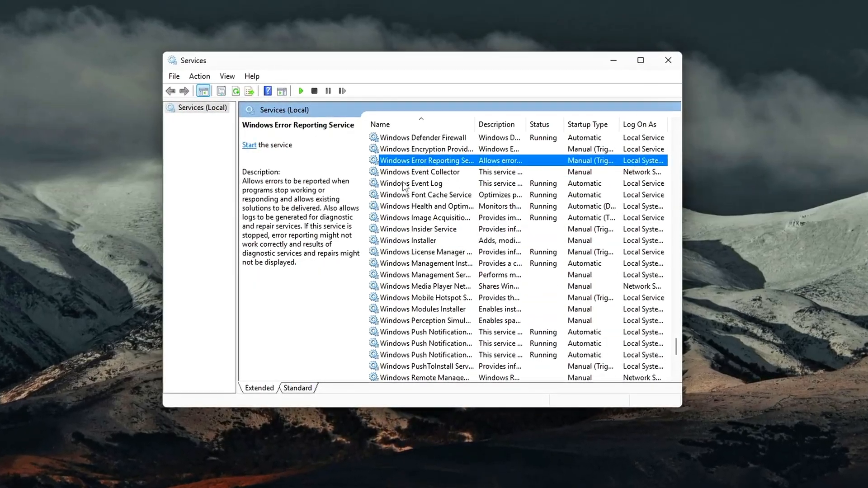
scroll("down", 3)
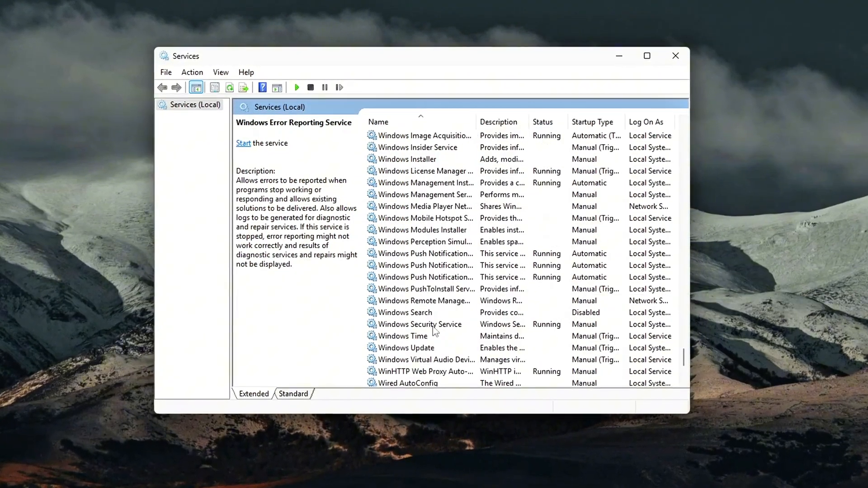
left_click(424, 217)
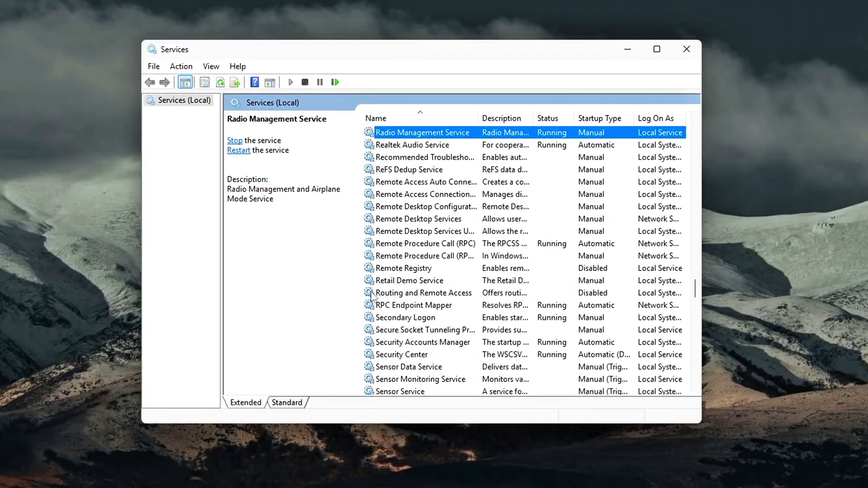
- View Retail Demo Service's properties, stopped and Manual, and close without changes
right_click(410, 280)
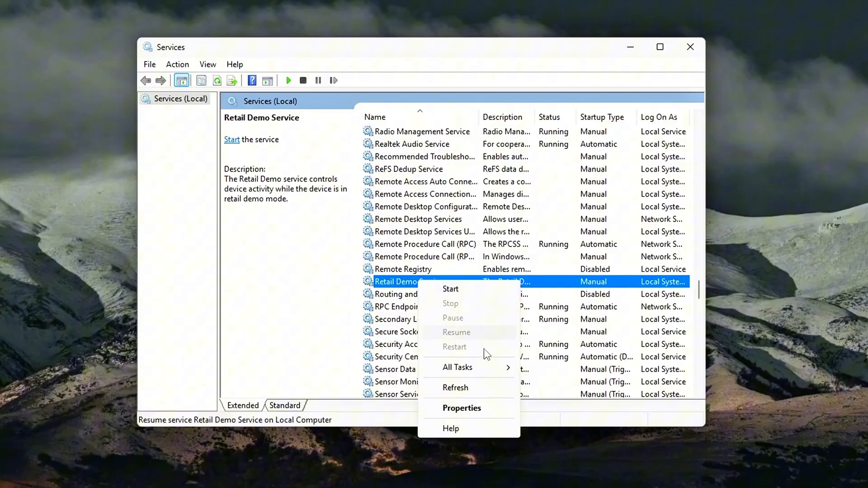
left_click(461, 408)
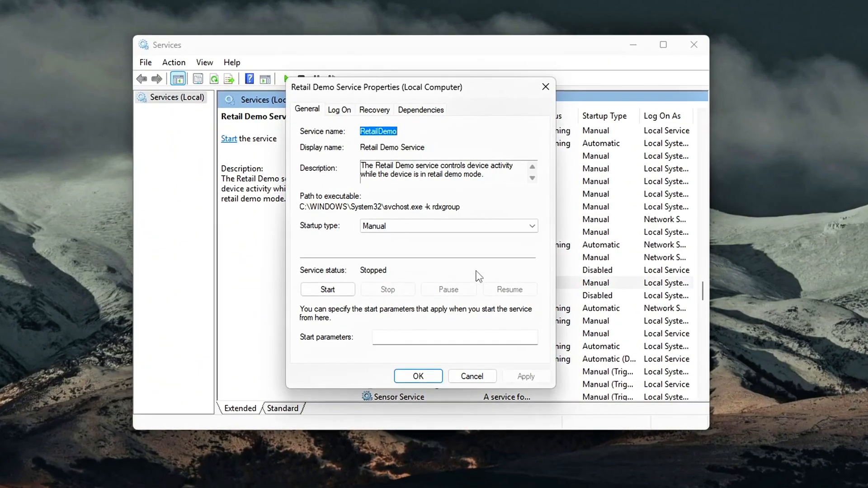
left_click(447, 226)
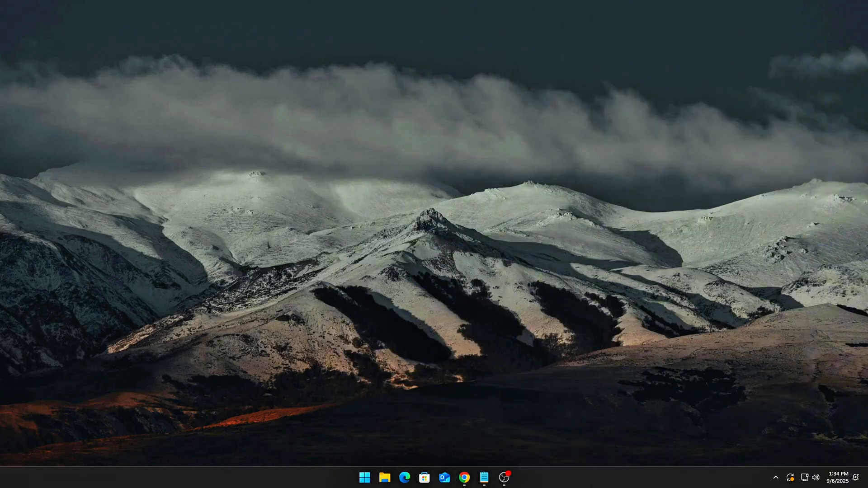
mouse_move(418, 330)
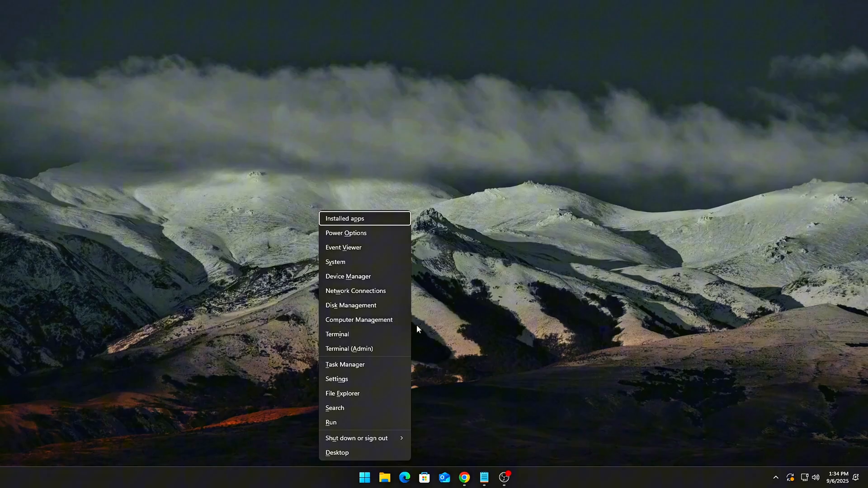
- In an elevated prompt, disable DiagTrack, DPS and WerSvc using sc config start= disabled
left_click(348, 348)
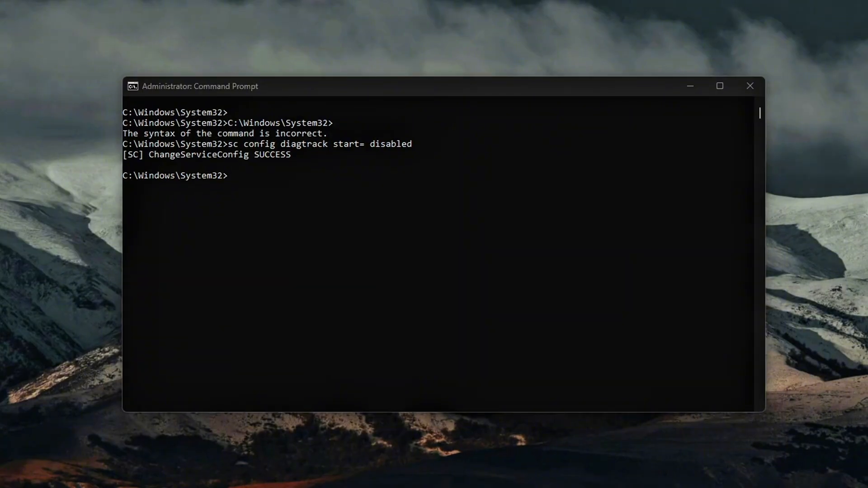
type("sc config DPS start= disabled")
type("sc config WerSvc start= disabled")
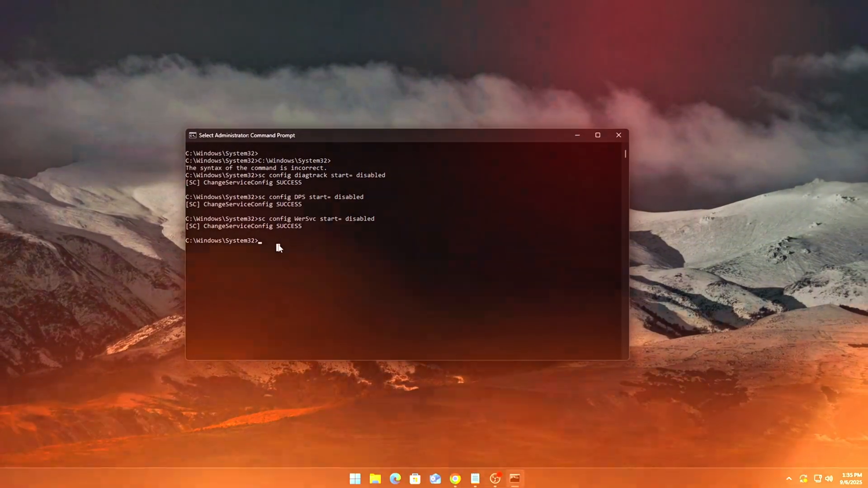
left_click(618, 135)
type("rehg")
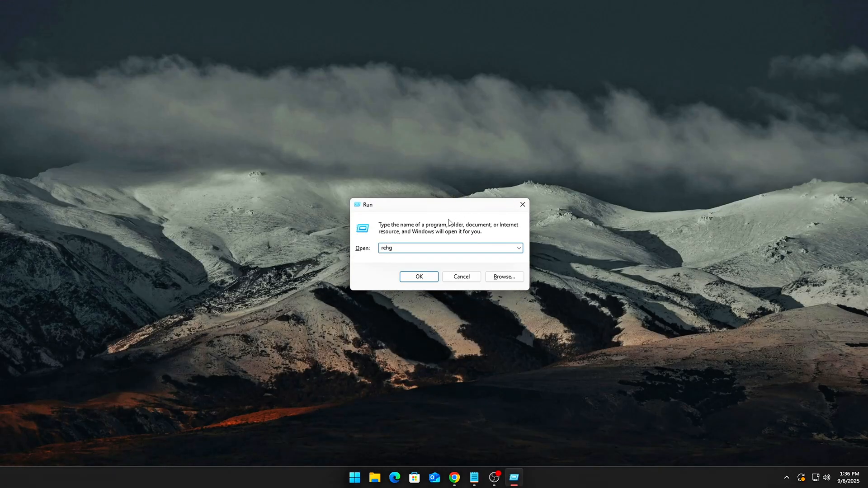
- Go to Multimedia\SystemProfile; set SystemResponsiveness 0 and NetworkThrottlingIndex ffffffff
left_click(418, 276)
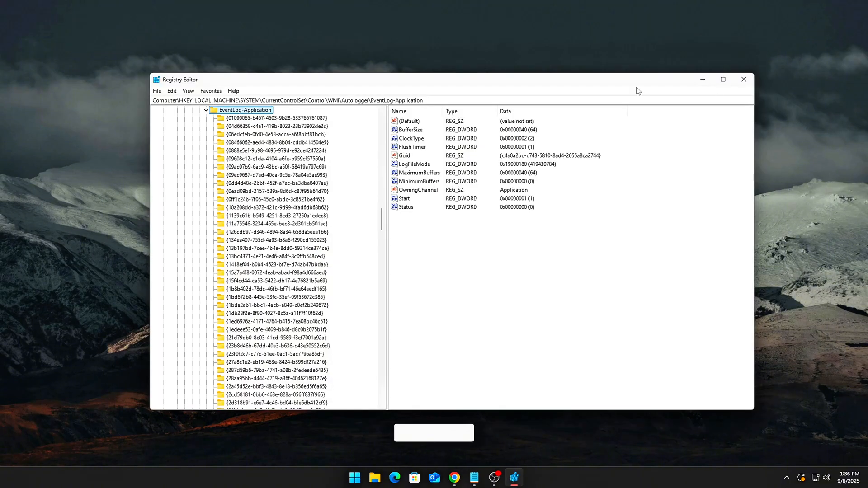
type("HKEY_LOCAL_MACHINE\\SOFTWARE\\Microsoft\\Windows NT\\CurrentVersion\\Multimedia\\SystemProfile")
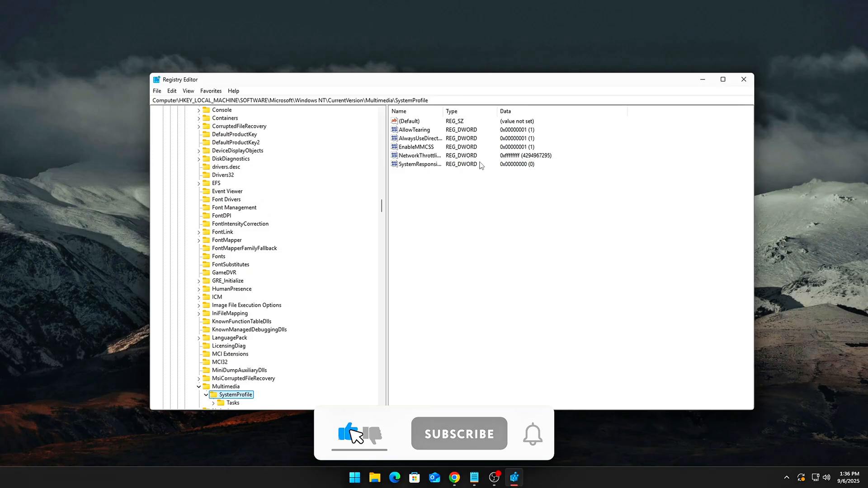
double_click(419, 163)
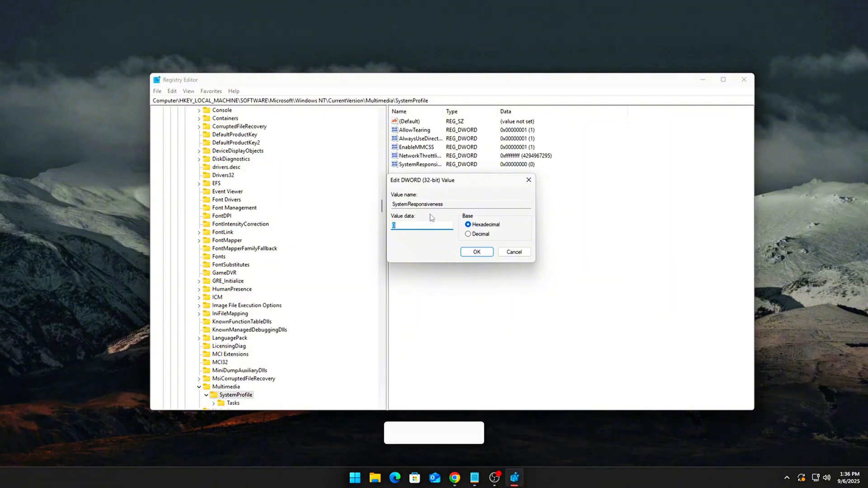
left_click(475, 252)
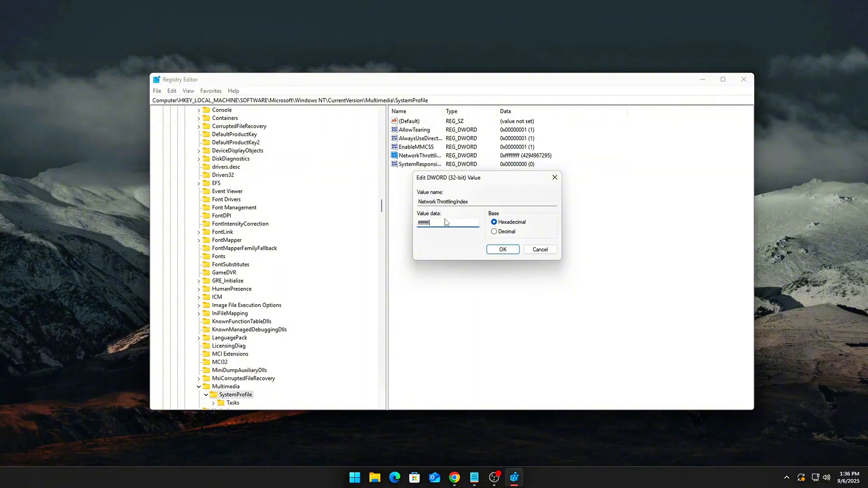
left_click(501, 249)
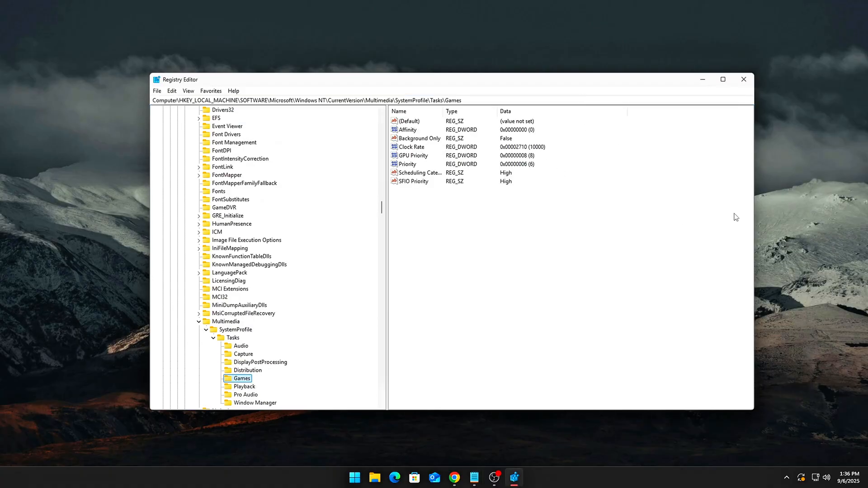
- Set the Games task's GPU Priority to 8 and Priority to 6
double_click(412, 155)
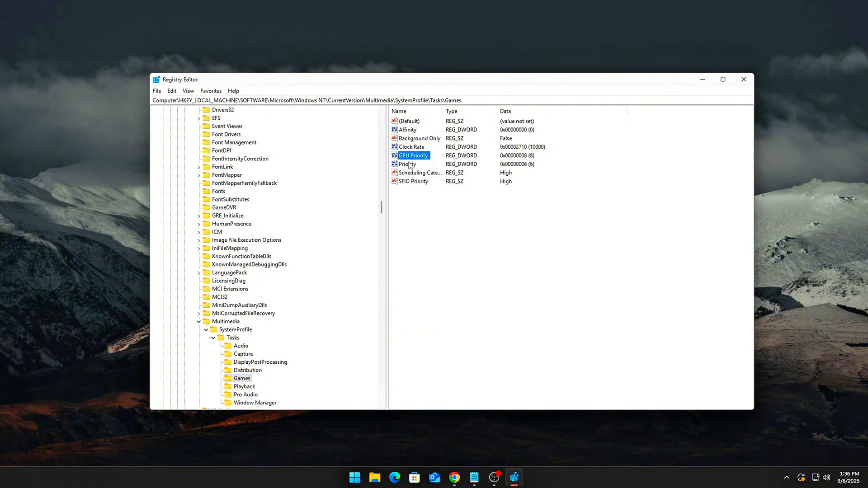
double_click(407, 163)
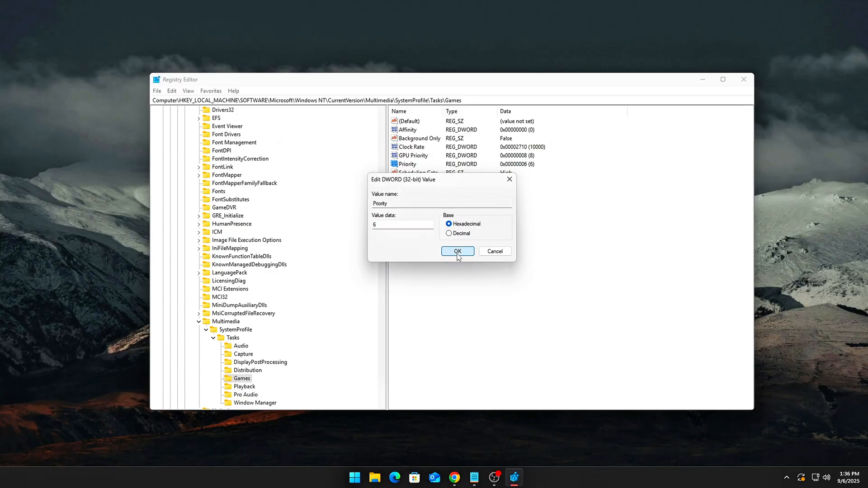
left_click(457, 251)
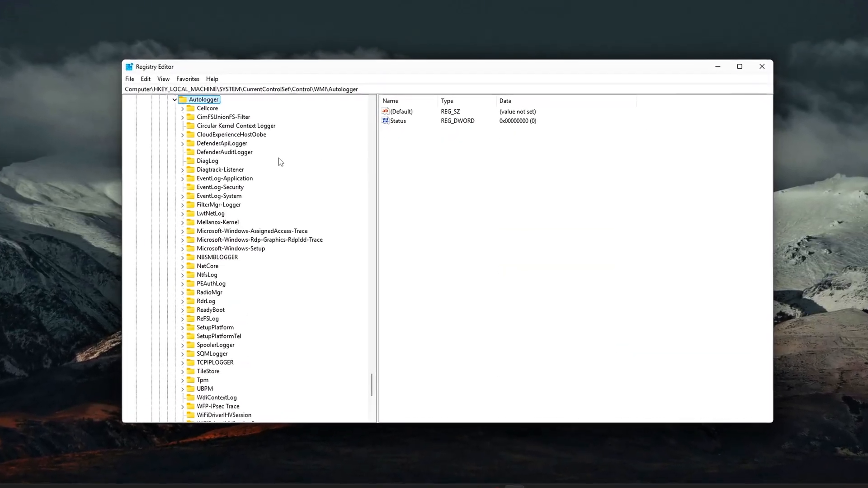
- Navigate to HKLM\SYSTEM\CurrentControlSet\Control\WMI\Autologger
left_click(208, 161)
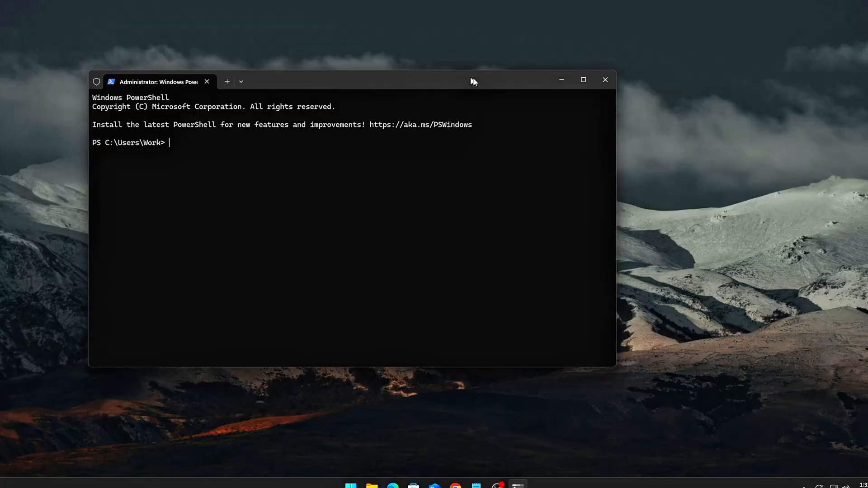
- Stop the DiagLog and WdiContextLog trace sessions with logman stop -ets
type("logman stop \"DiagLog\" -ets")
type("logman stop \"WdiContextLog\" -ets")
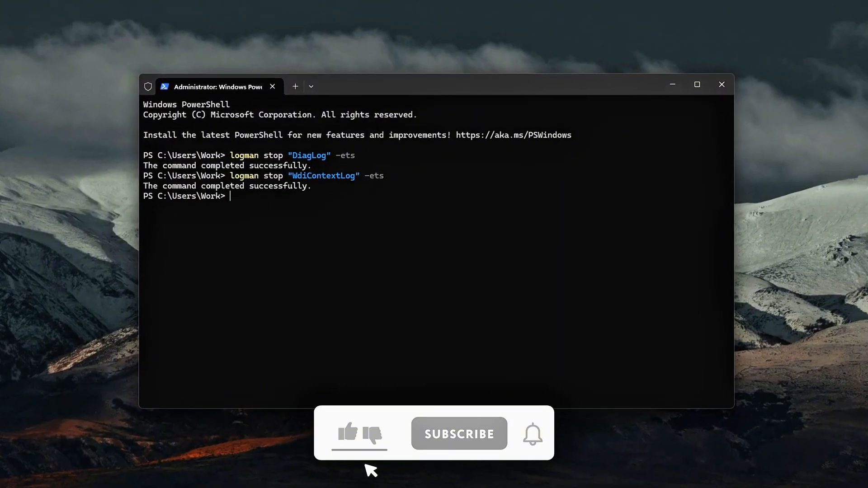
left_click(347, 434)
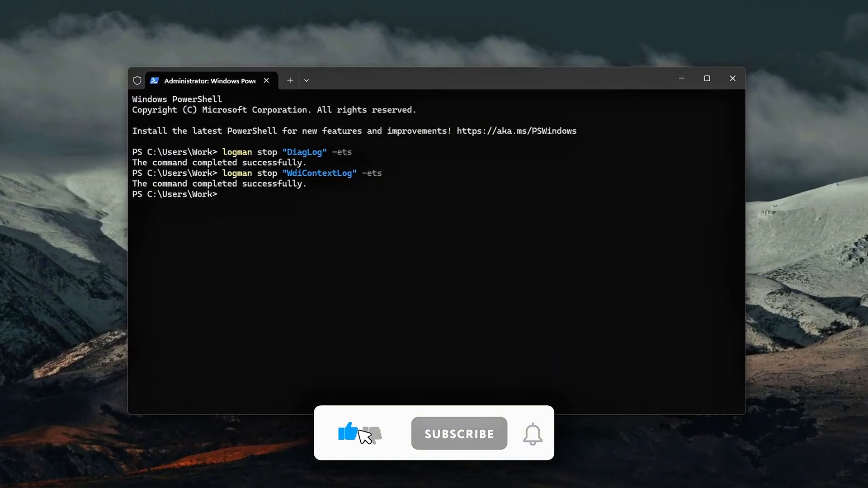